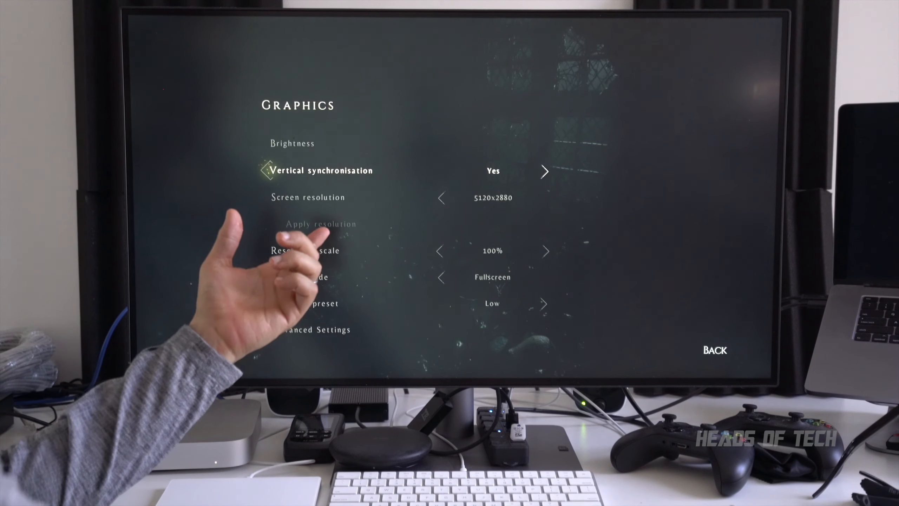
key(down)
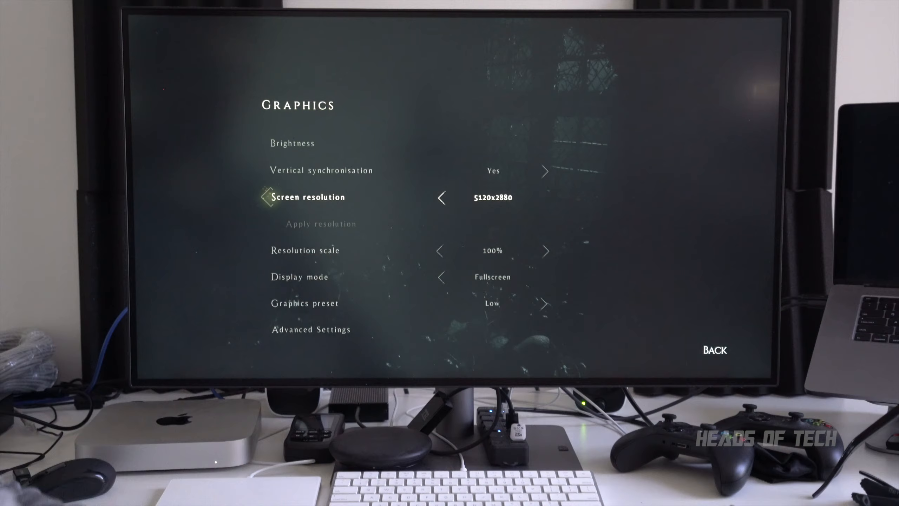